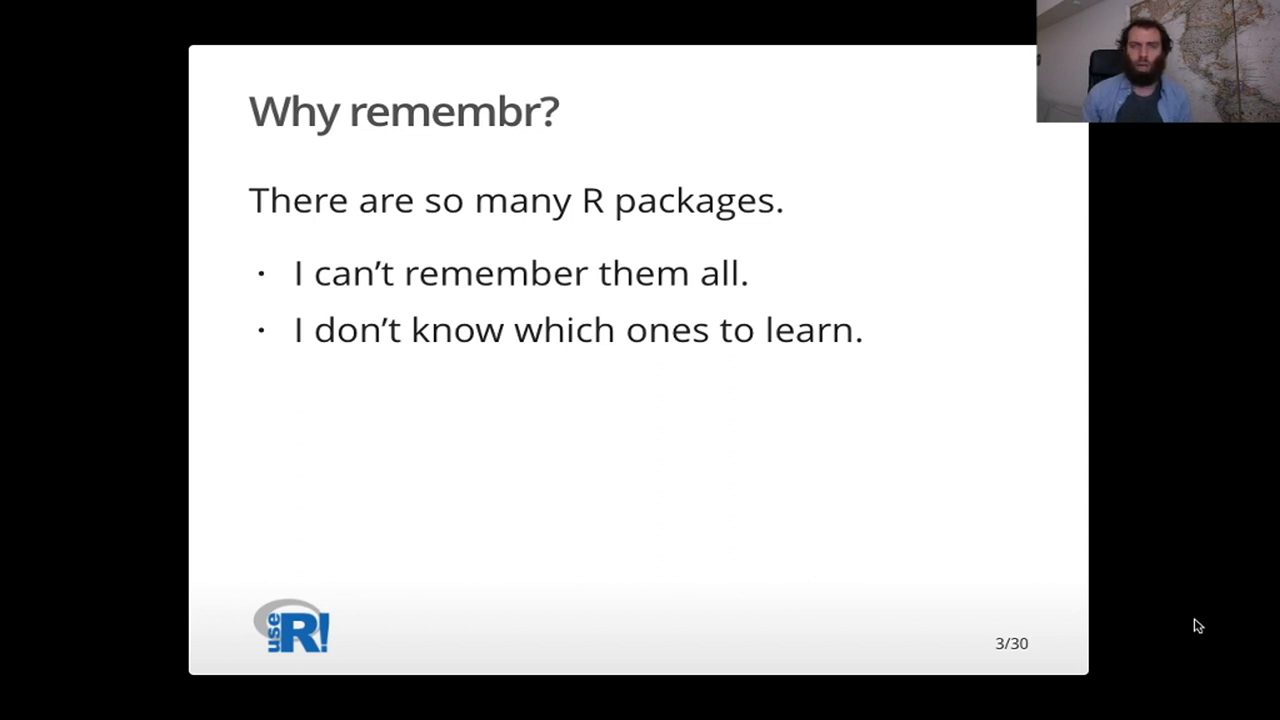
key("Right")
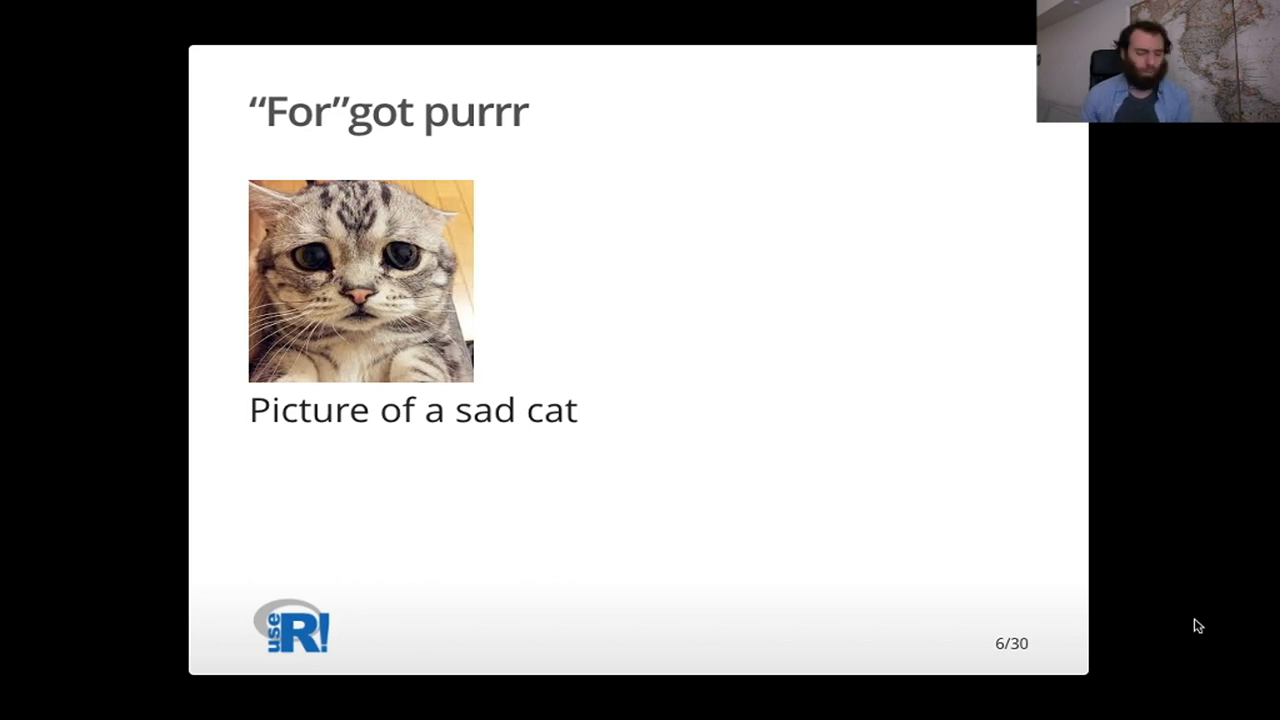
key("Right")
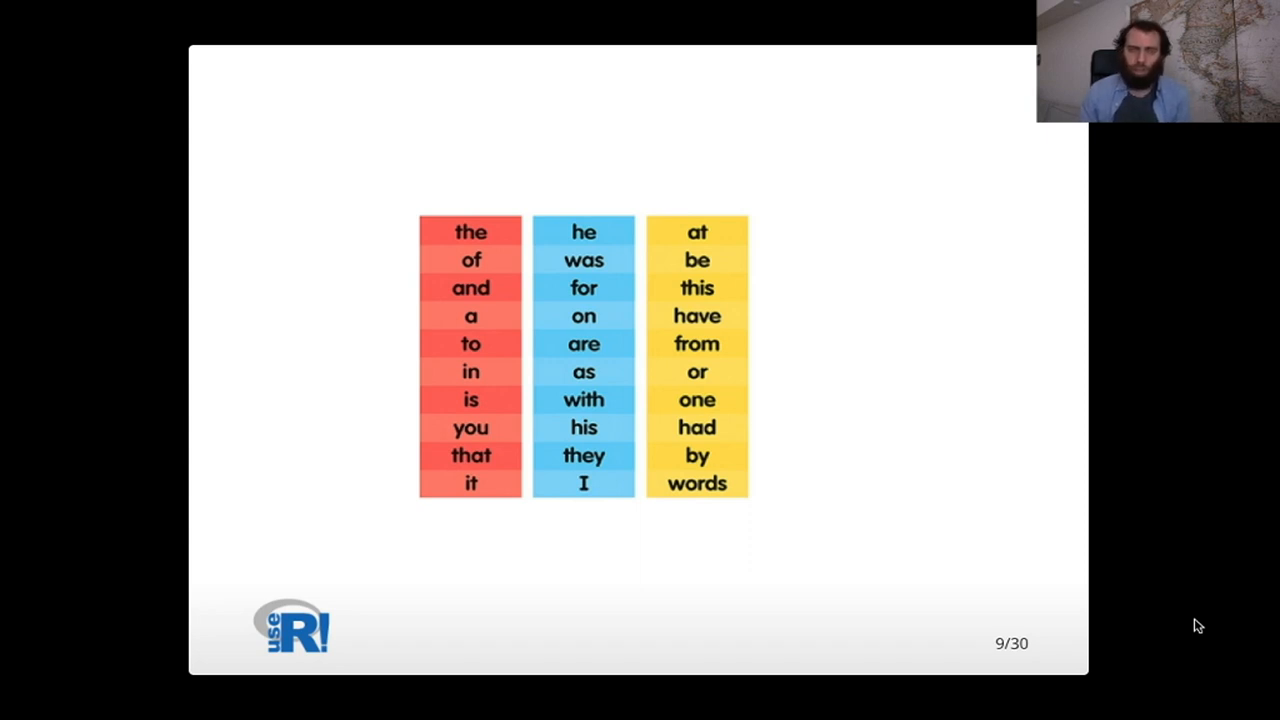
key("right")
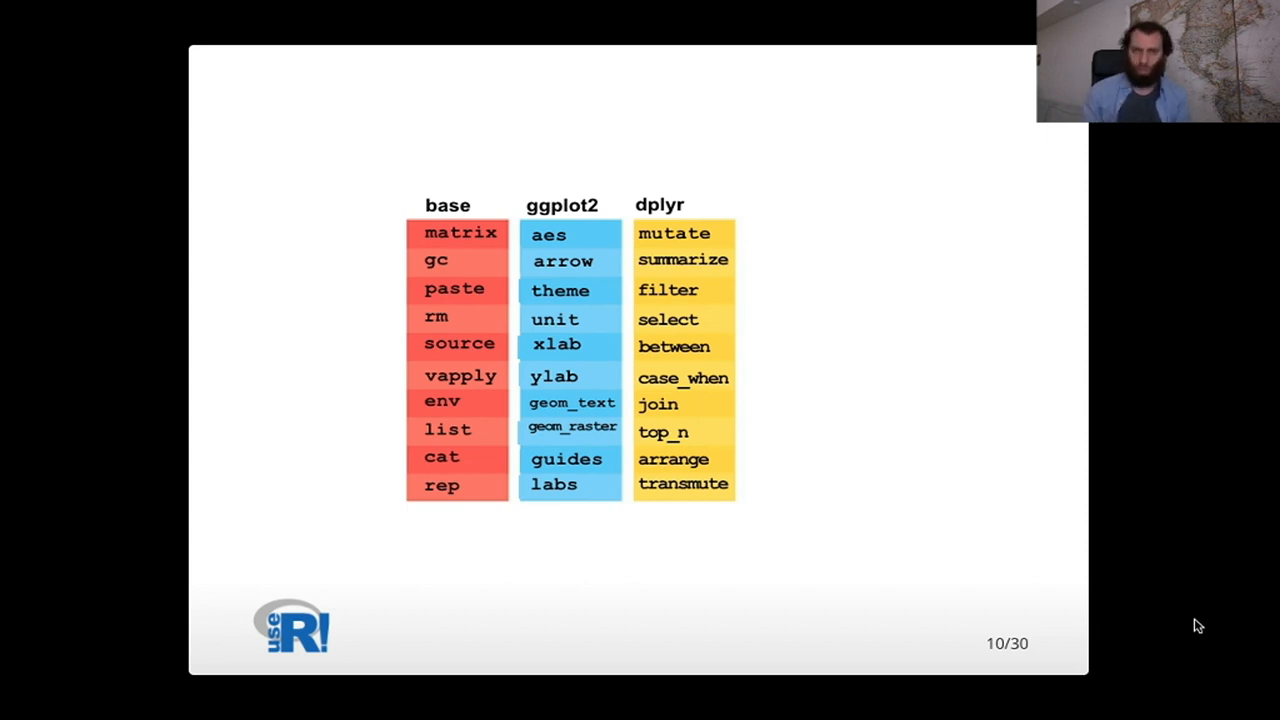
key("Right")
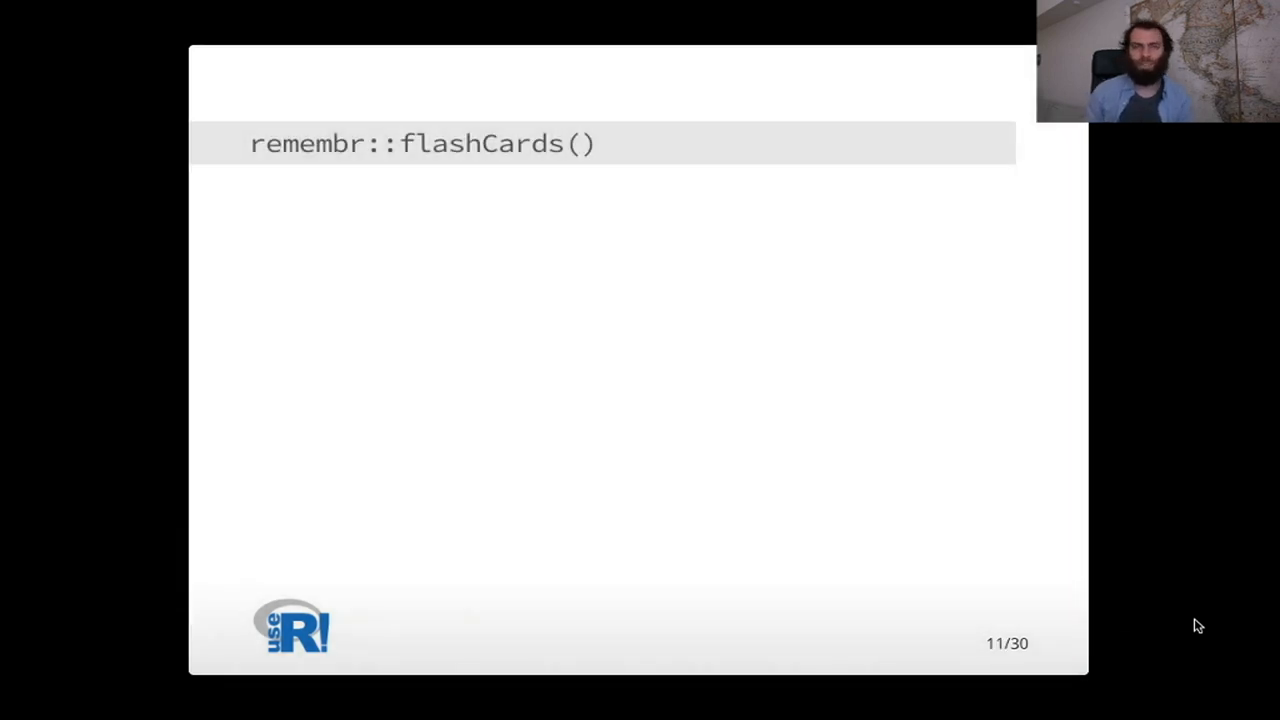
key("Right")
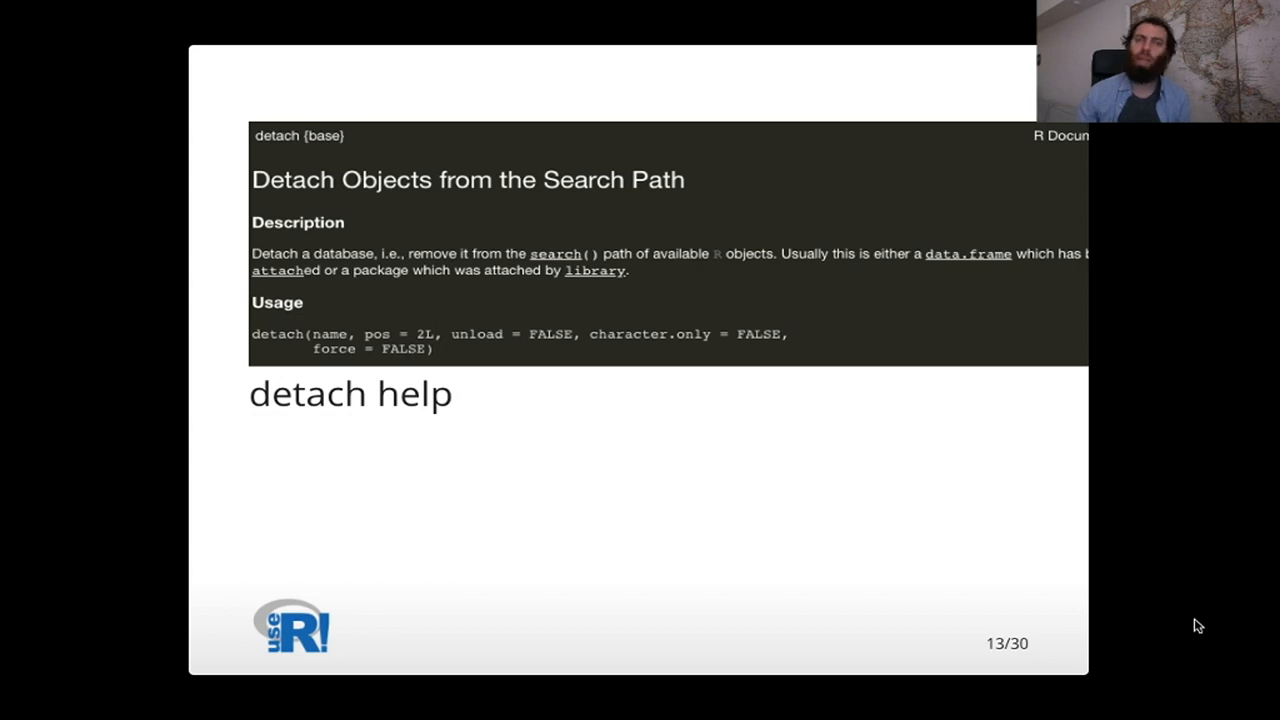
key("right")
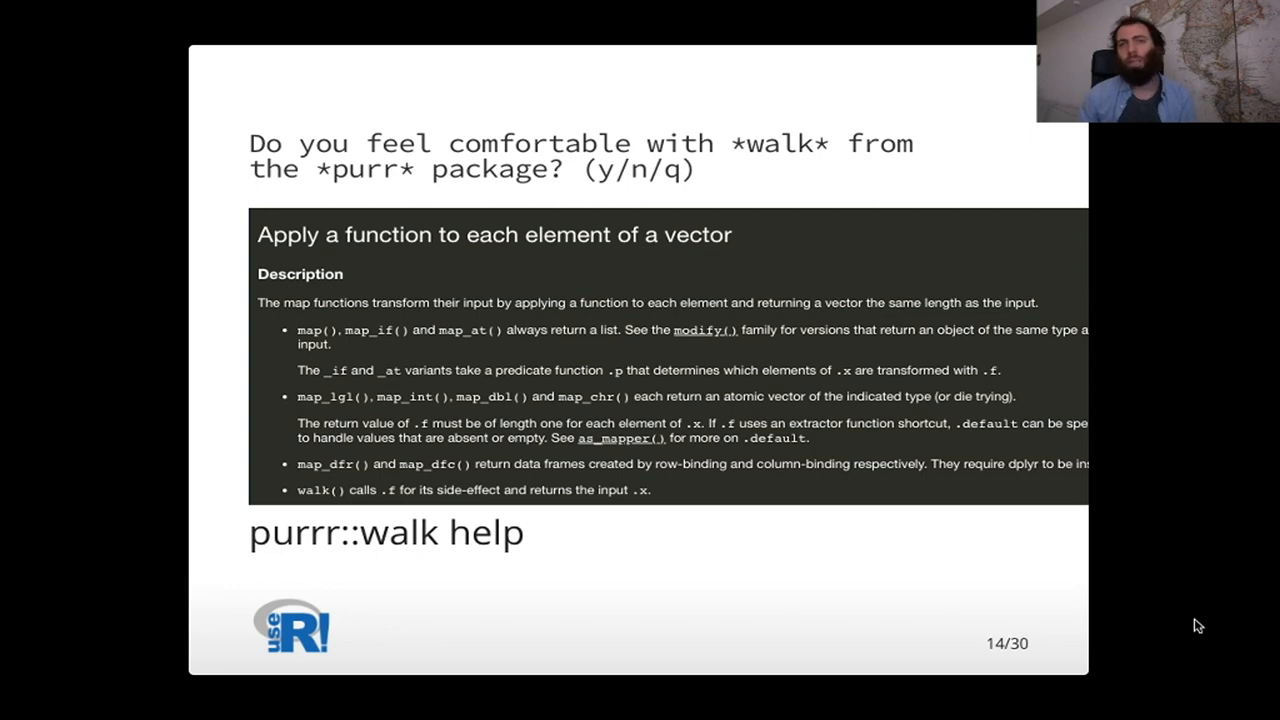
key("Right")
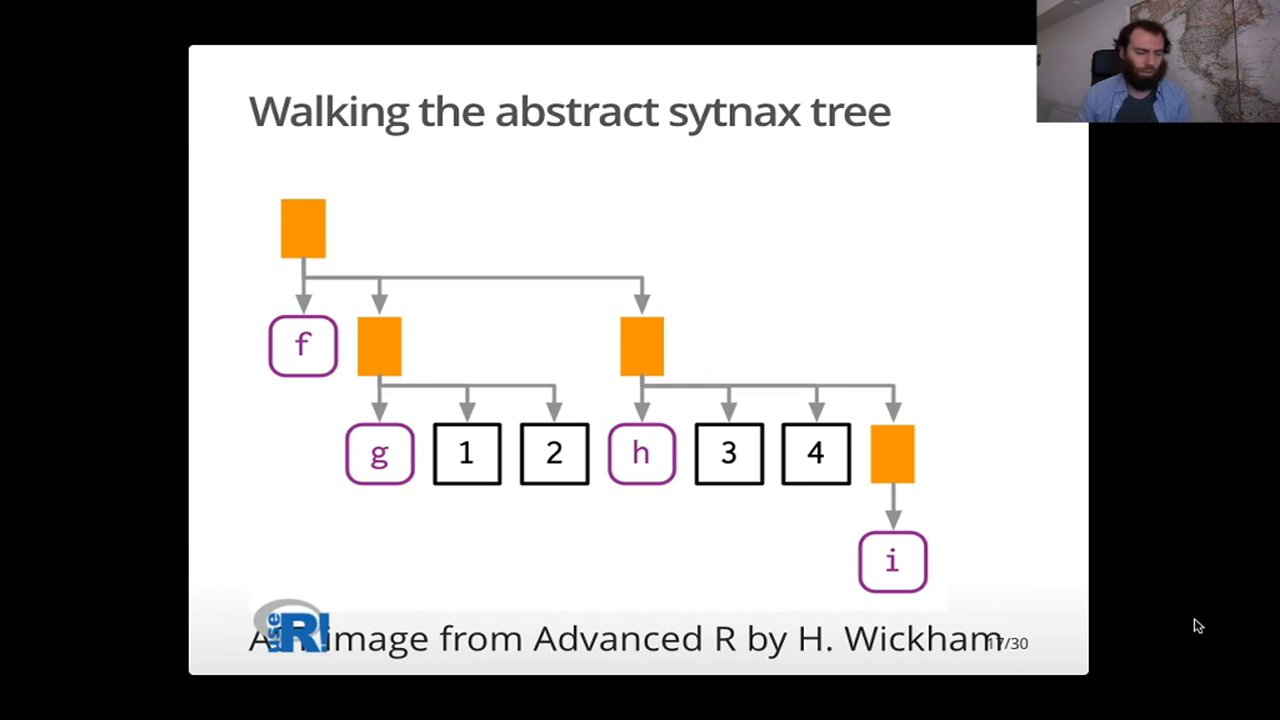
key("Right")
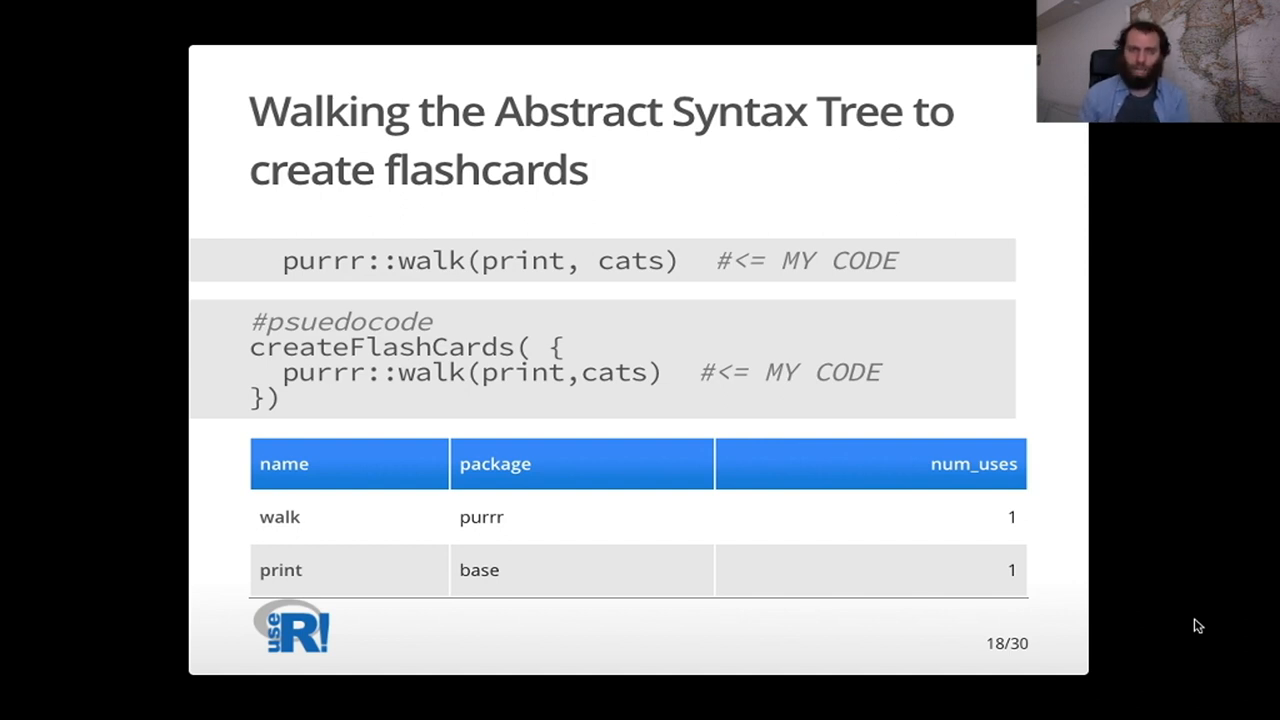
key("right")
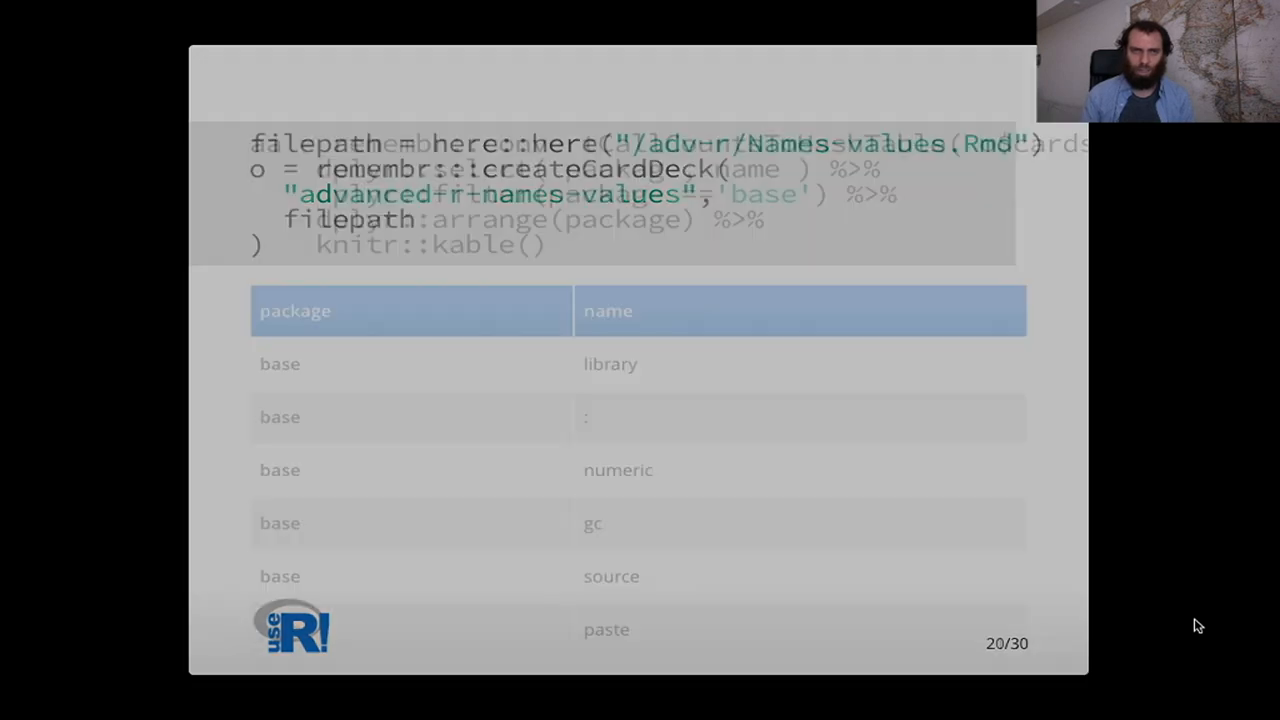
key("Right")
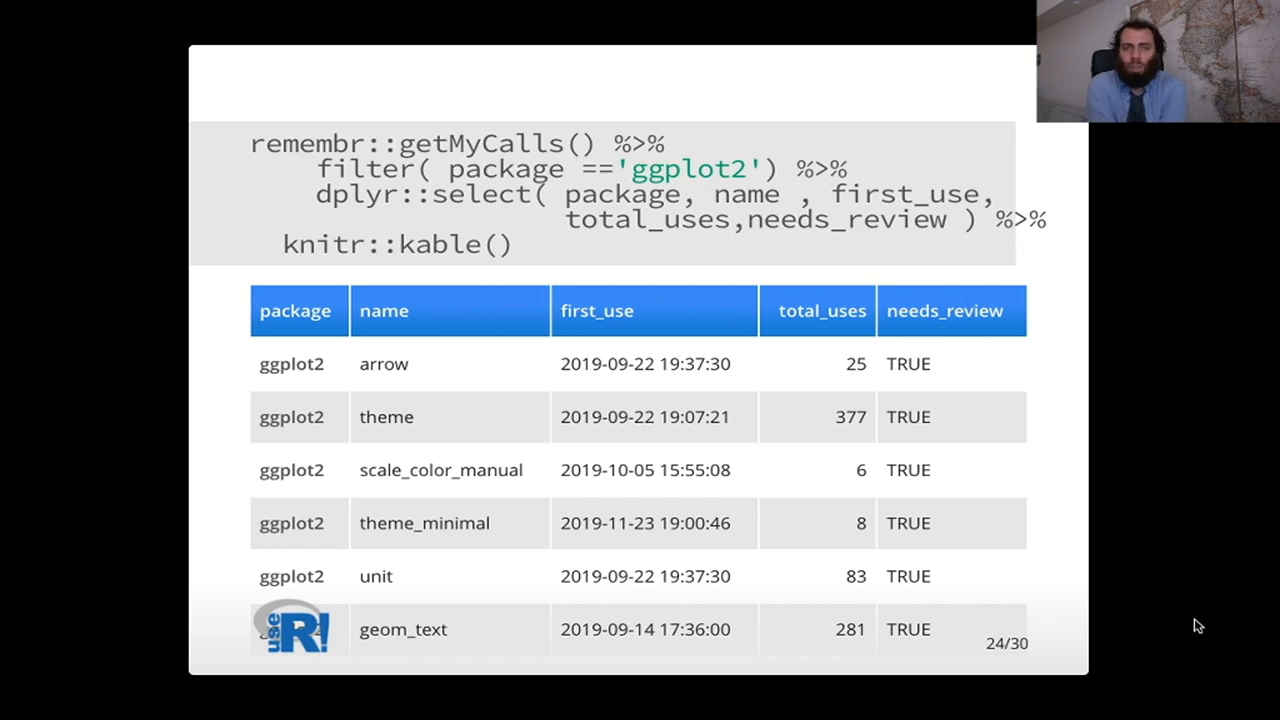
key("right")
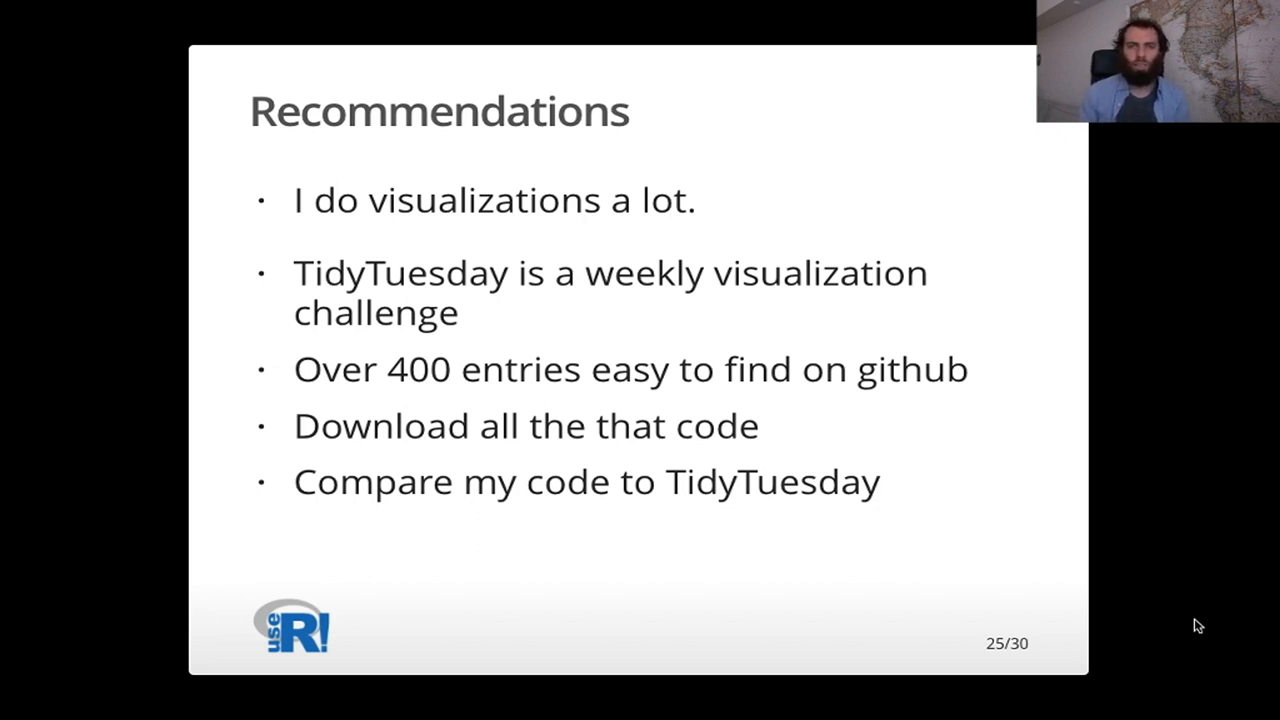
key("right")
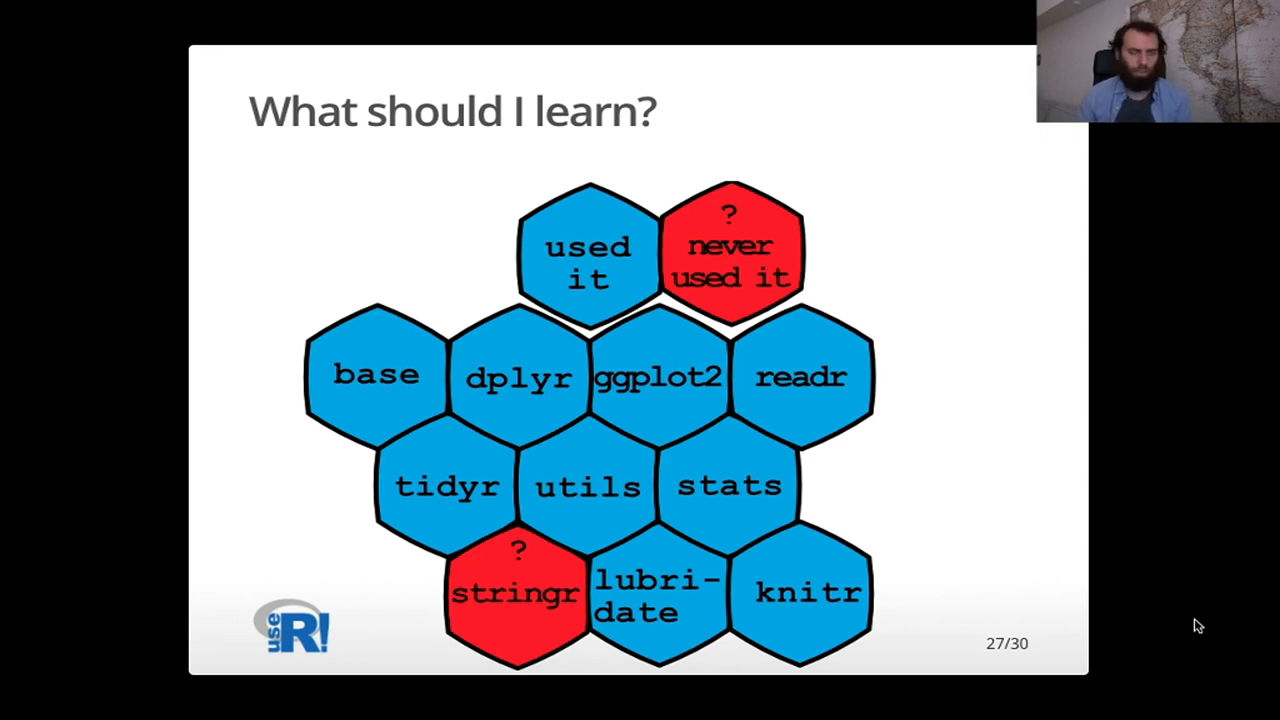
key("Right")
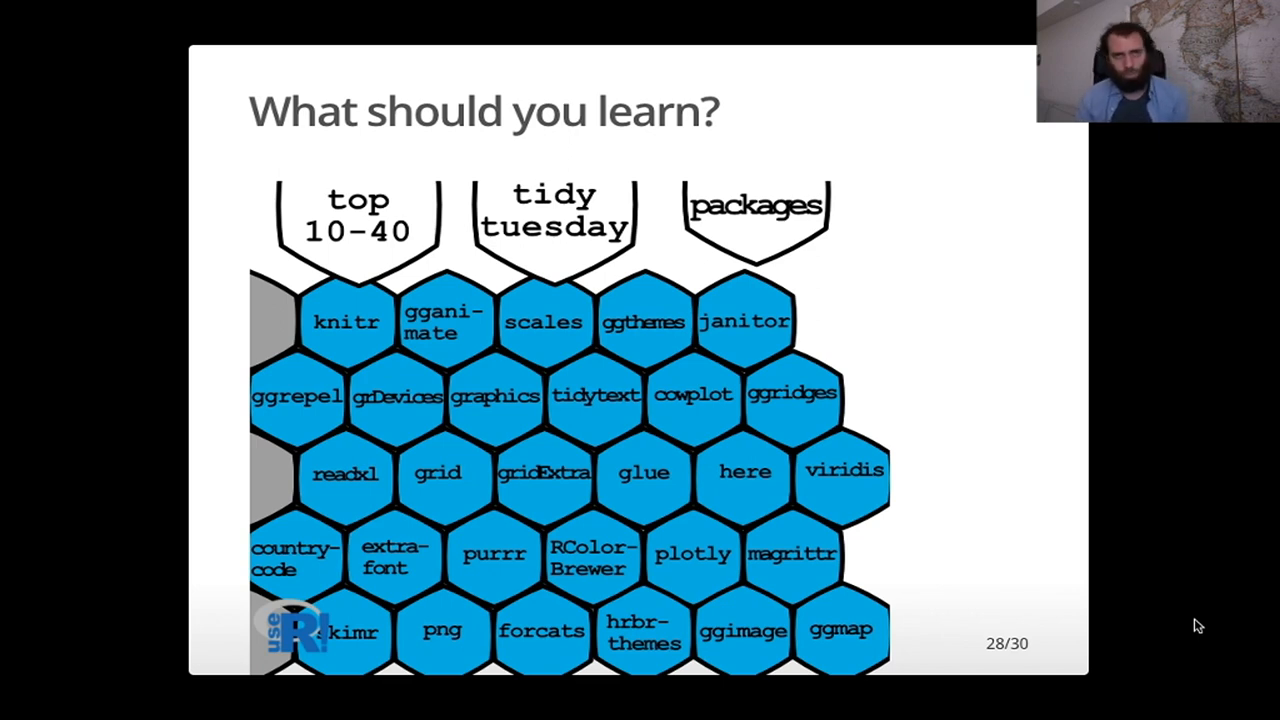
key("Right")
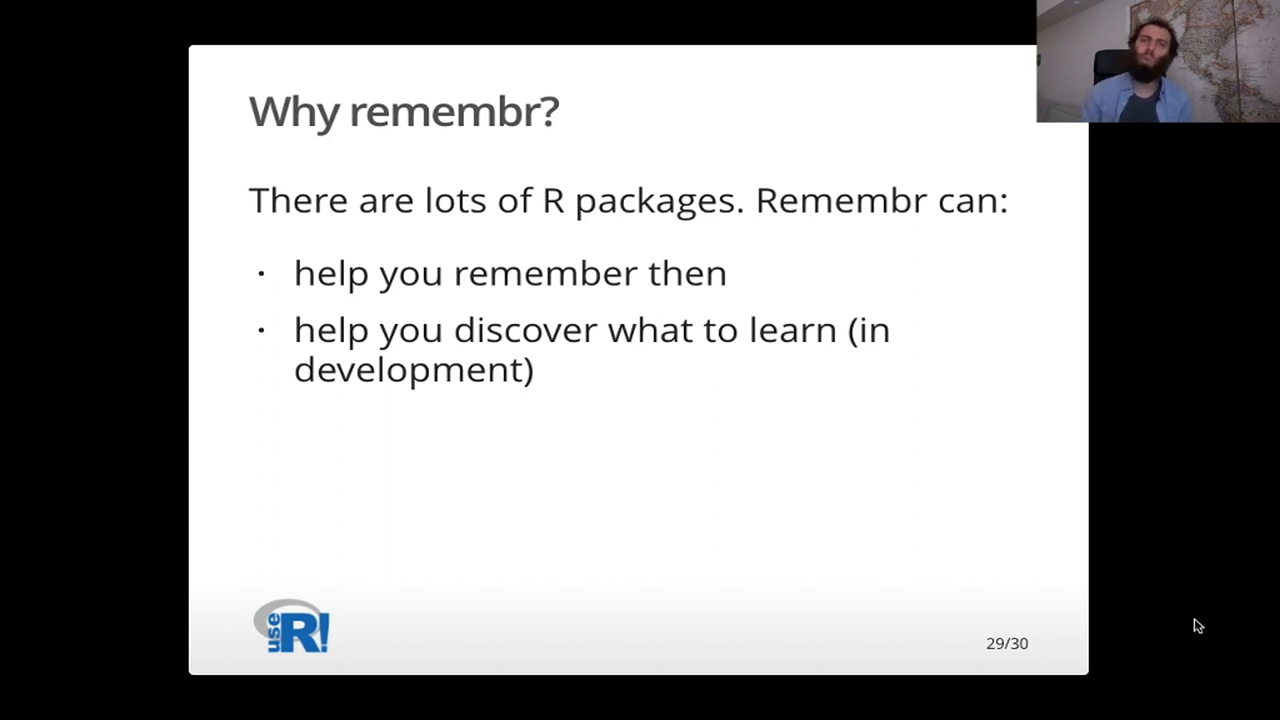
key("Right")
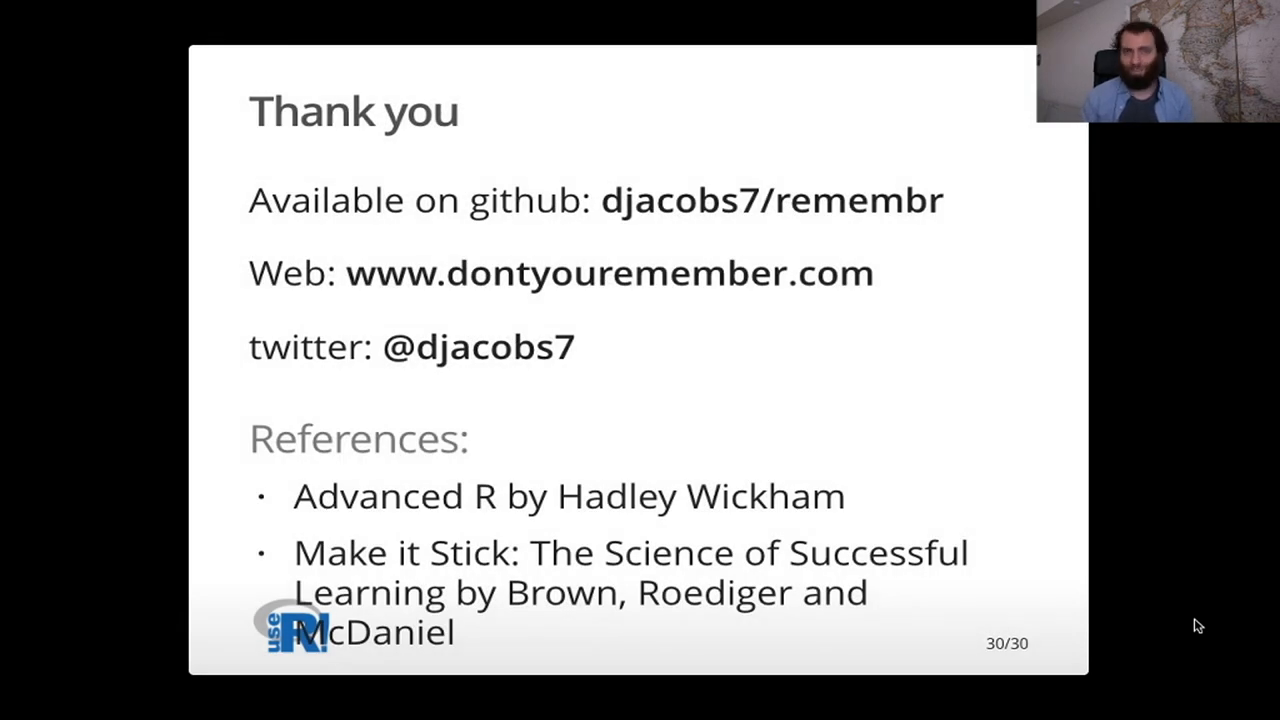